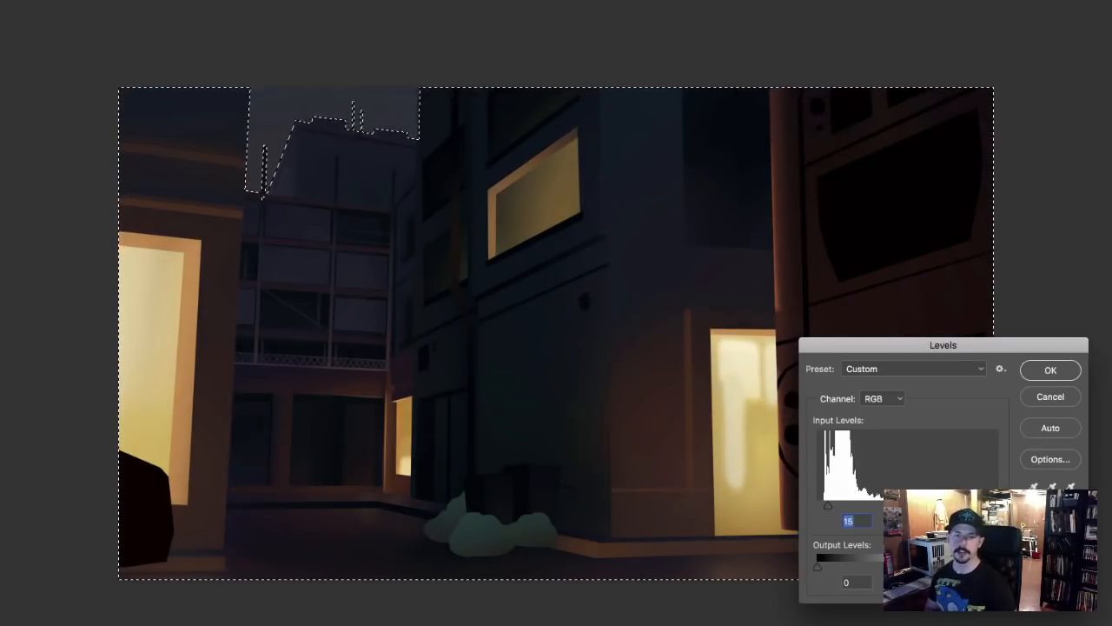
Raise the sky's Levels output black point to about 17 for a lighter dusk tone.
{"action": "left_click", "coordinate": [1050, 369]}
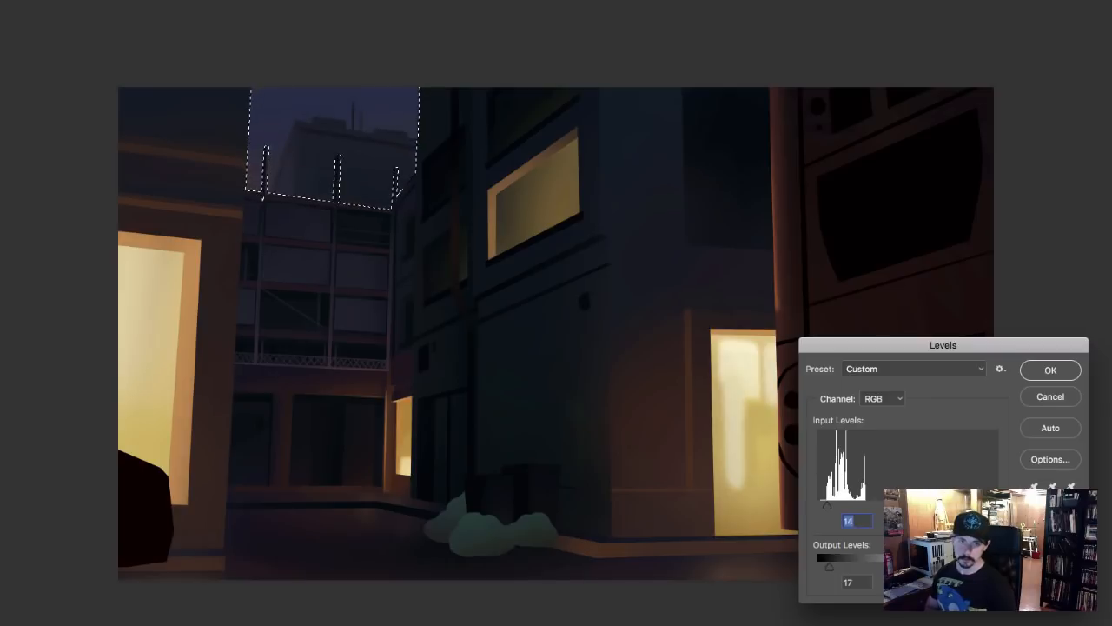
{"action": "left_click", "coordinate": [1050, 369]}
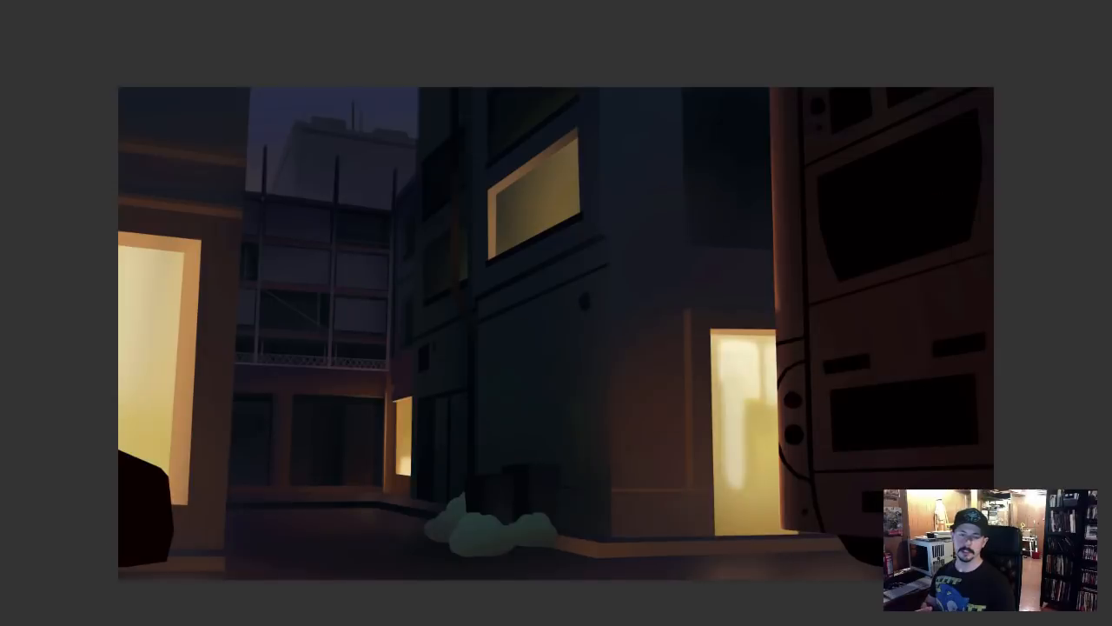
{"action": "left_click_drag", "start_coordinate": [246, 190], "coordinate": [383, 504]}
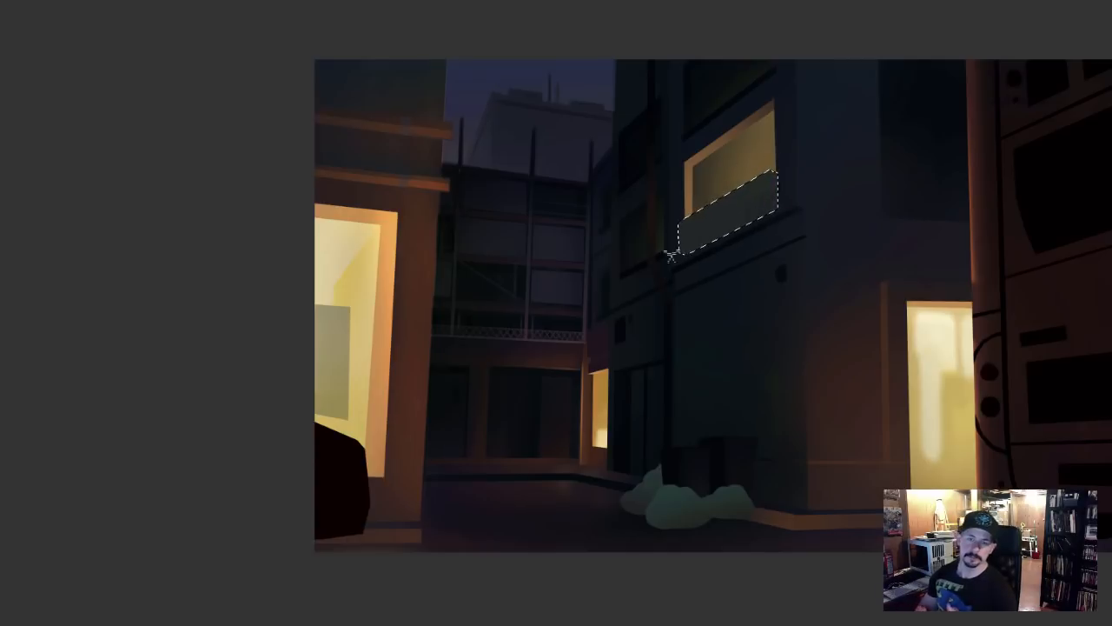
{"action": "mouse_move", "coordinate": [769, 250]}
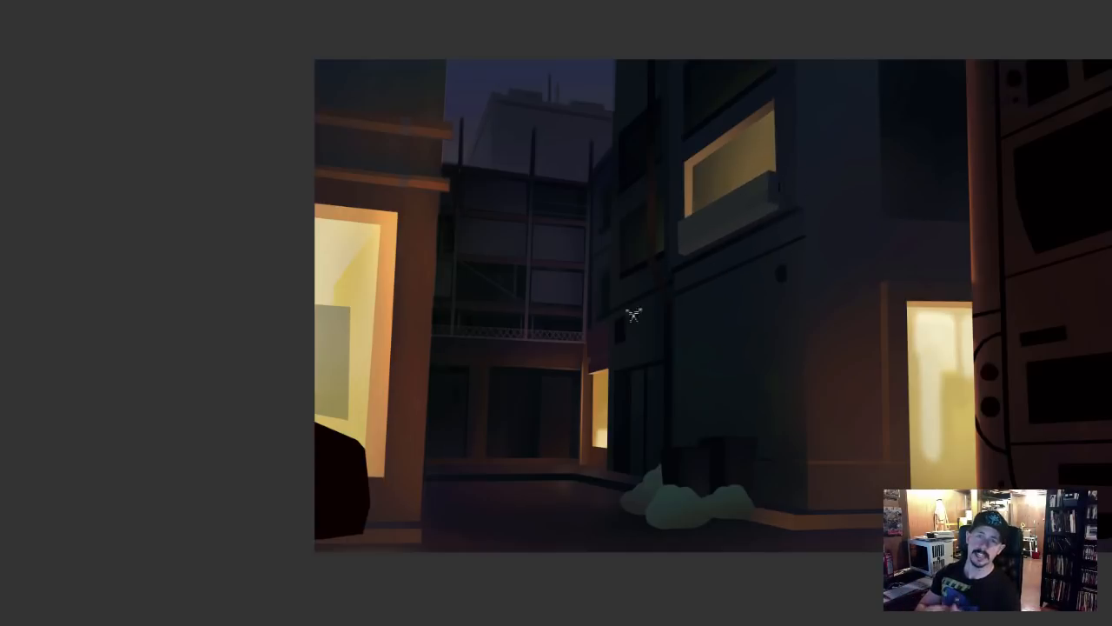
{"action": "mouse_move", "coordinate": [700, 291]}
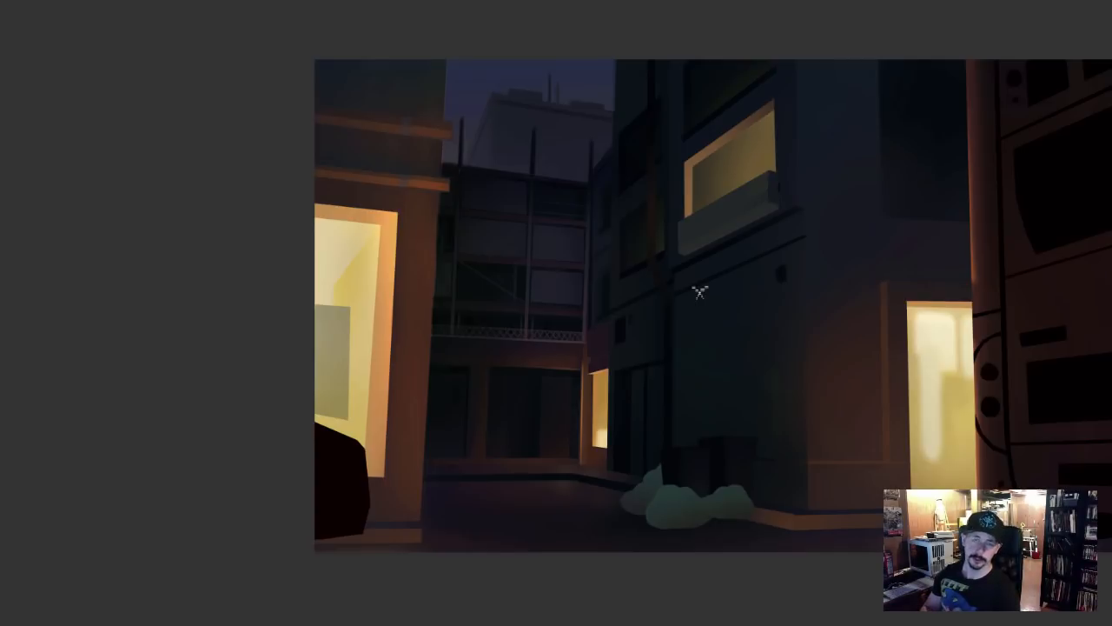
{"action": "mouse_move", "coordinate": [788, 458]}
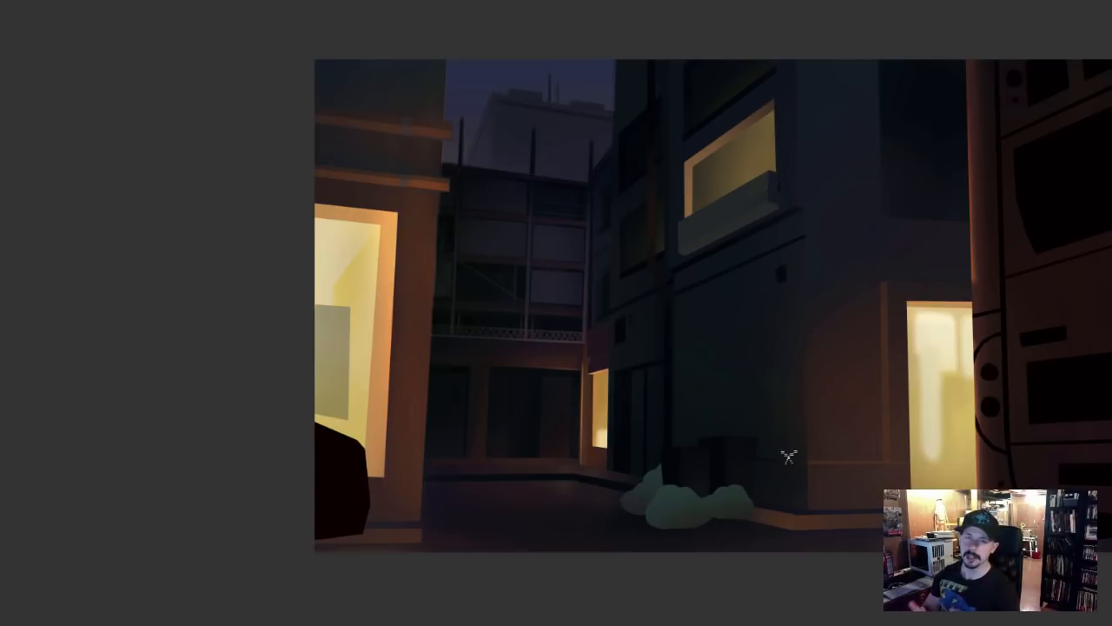
{"action": "mouse_move", "coordinate": [921, 280]}
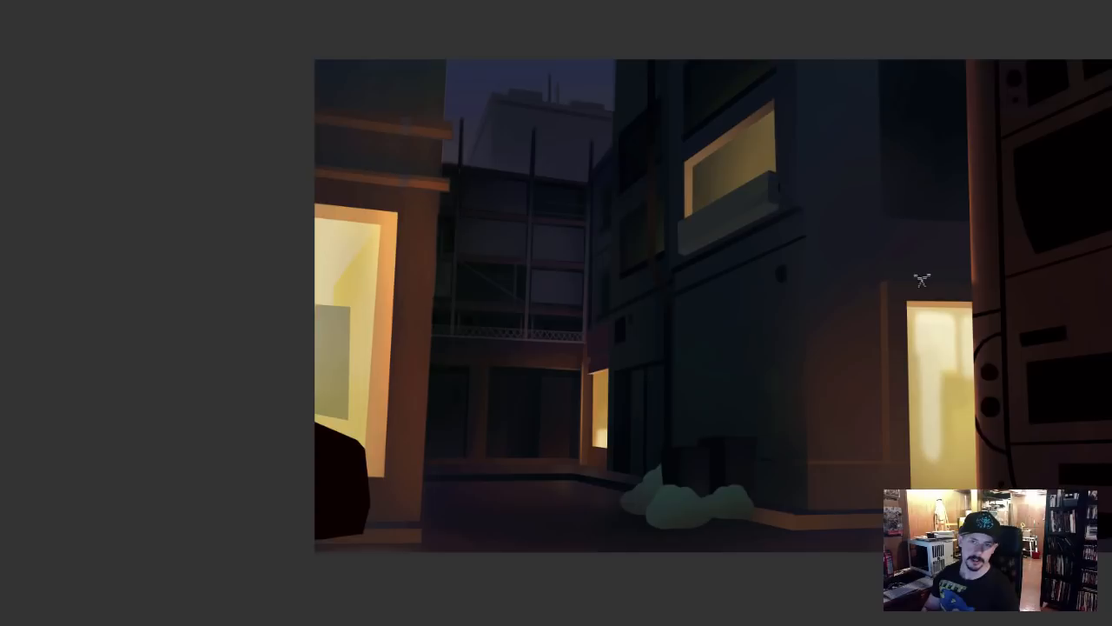
{"action": "mouse_move", "coordinate": [777, 239]}
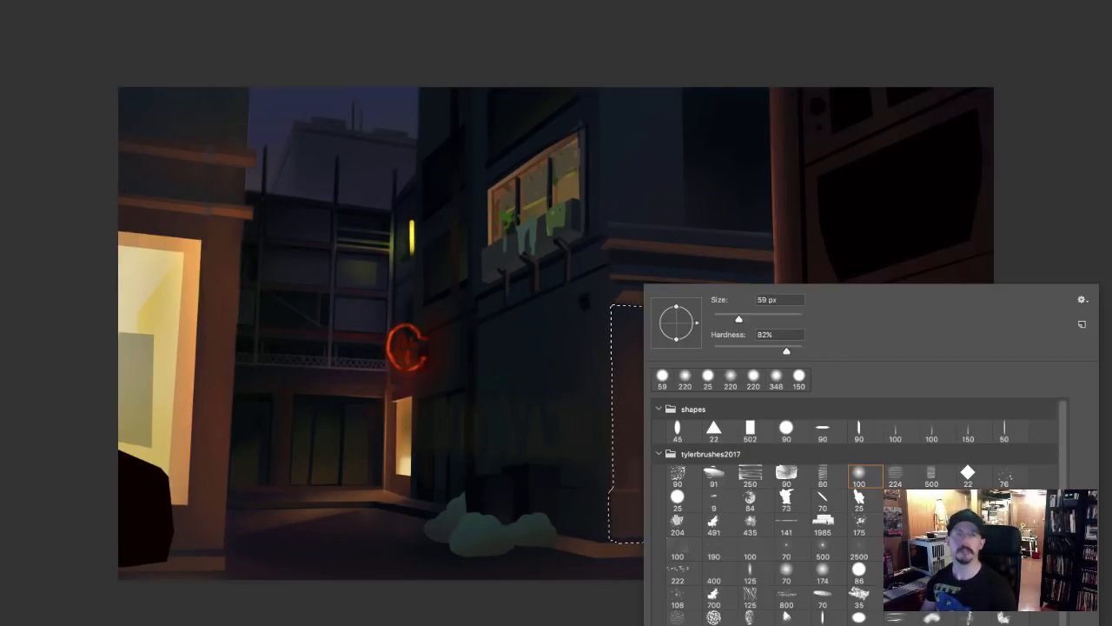
Pick a different brush tip for painting the bus window glow and silhouettes.
{"action": "left_click", "coordinate": [870, 517]}
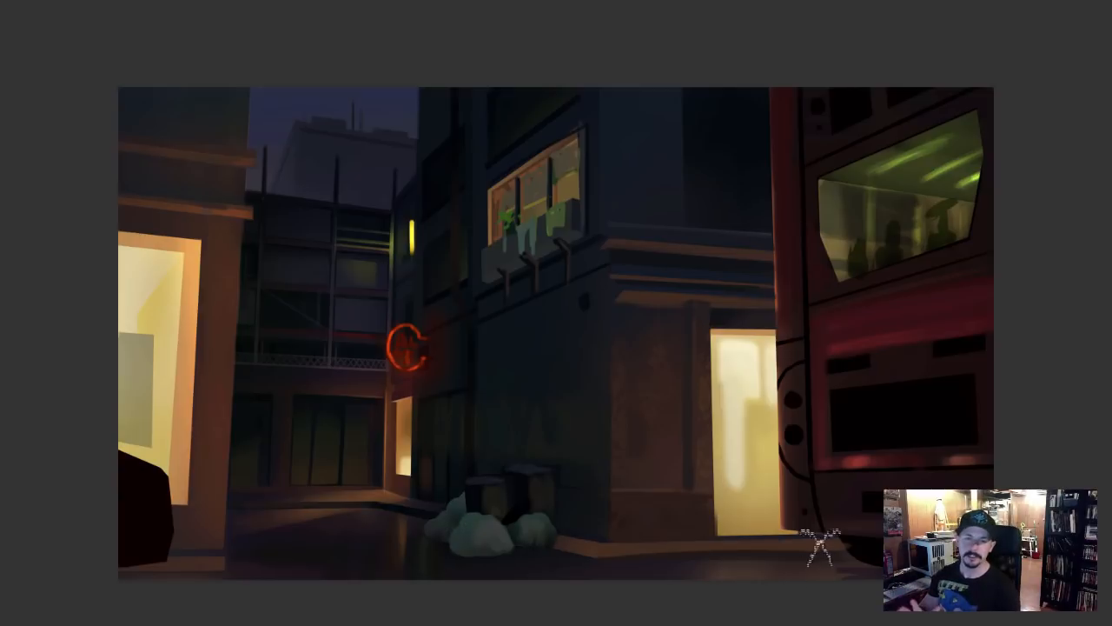
{"action": "mouse_move", "coordinate": [470, 582]}
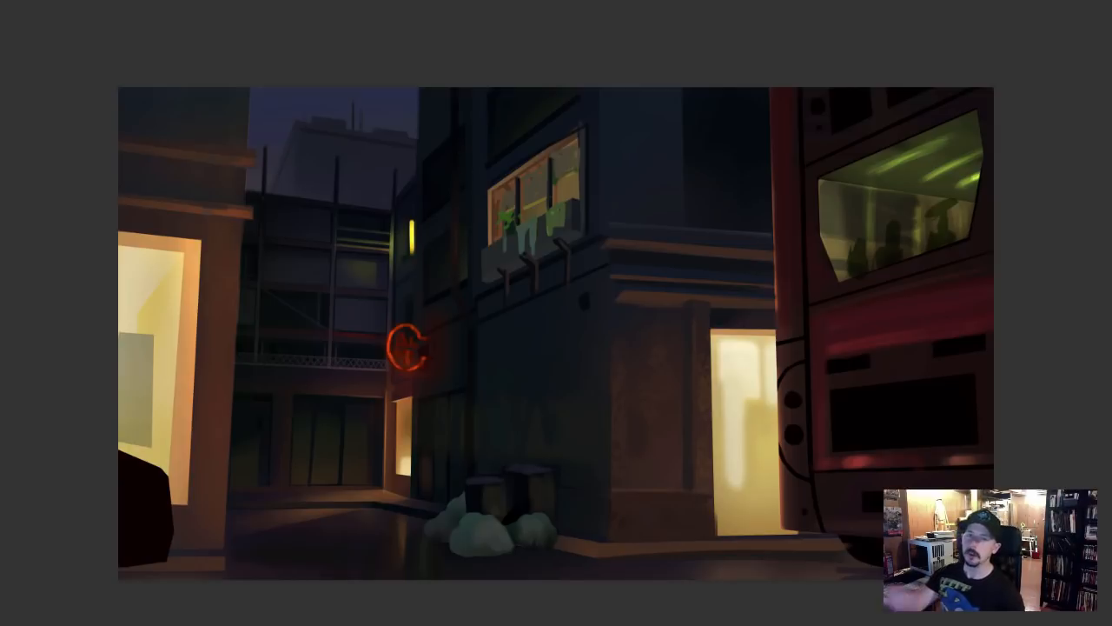
{"action": "mouse_move", "coordinate": [437, 94]}
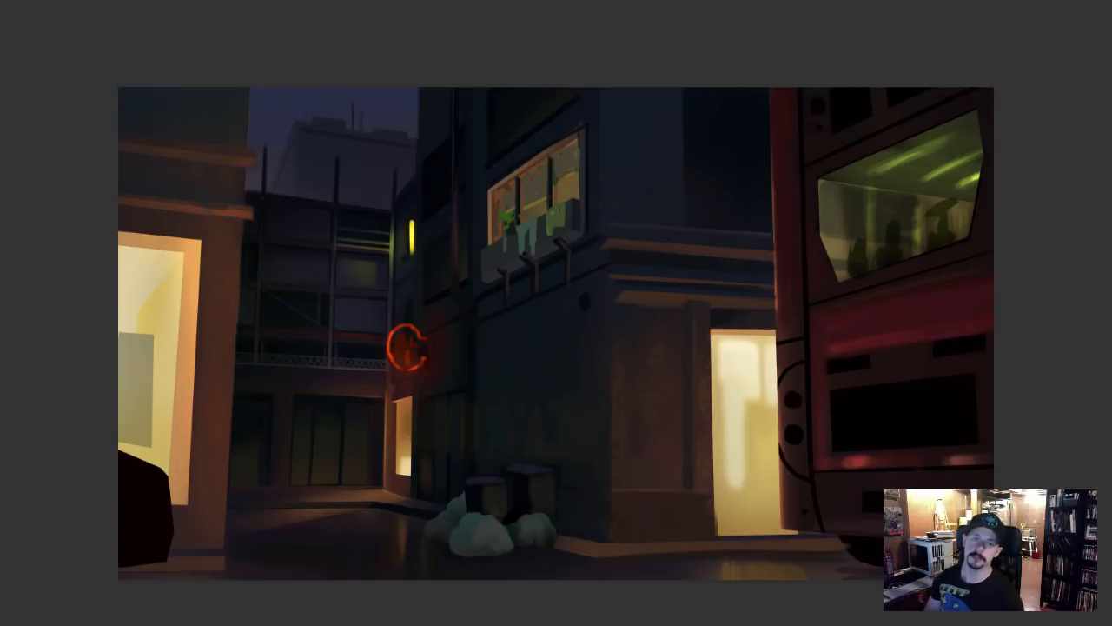
{"action": "mouse_move", "coordinate": [351, 309]}
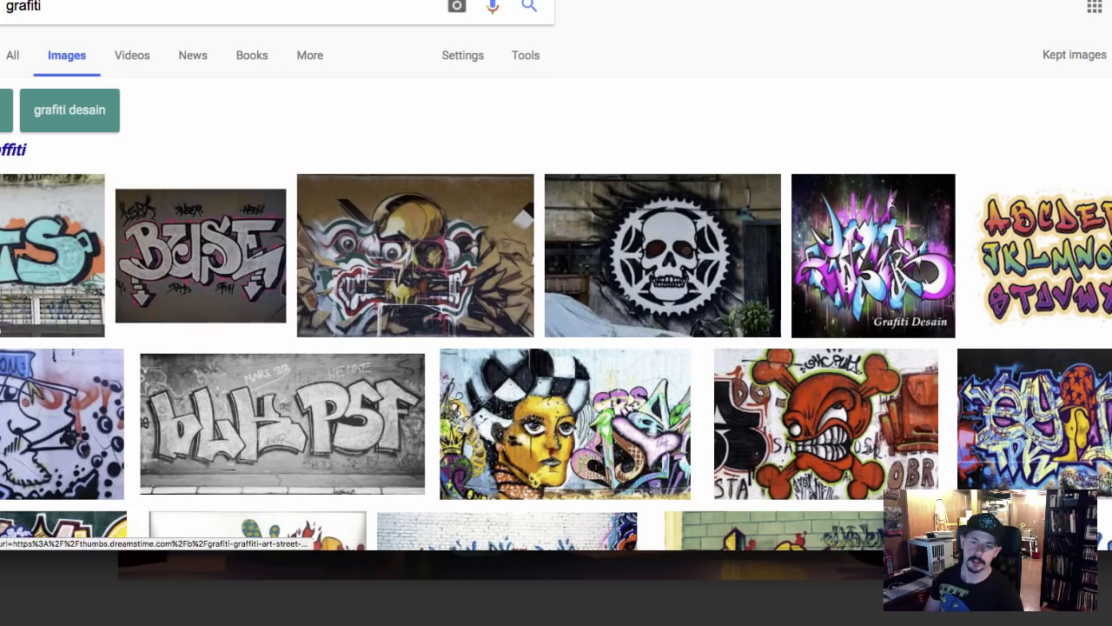
Browse the graffiti image results and refine the search to 'grafiti phto'.
{"action": "scroll", "scroll_direction": "down", "scroll_amount": 3}
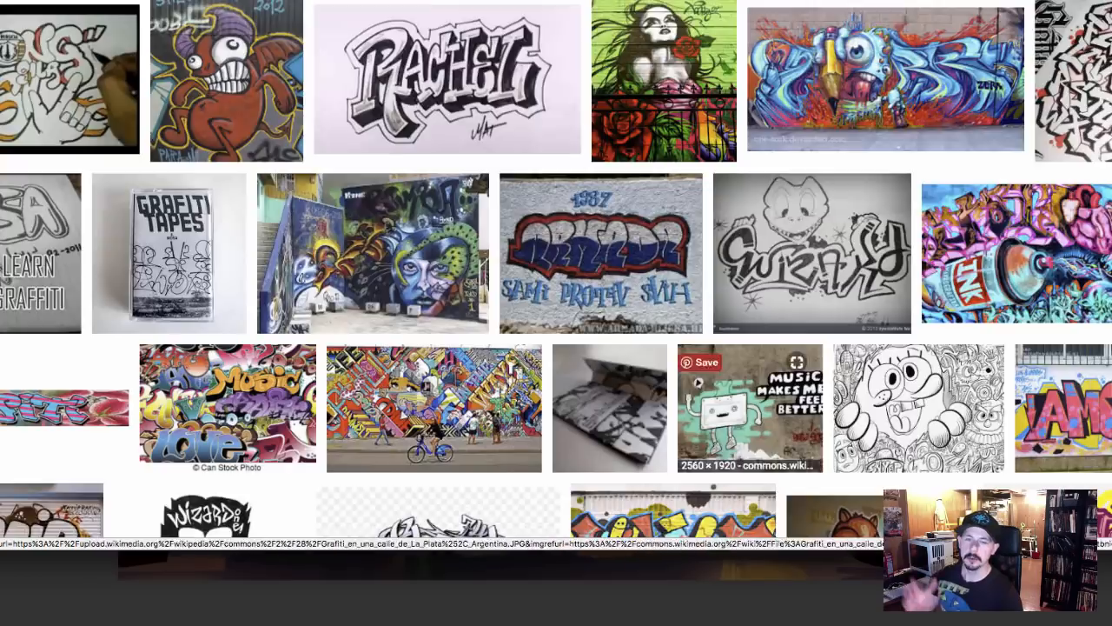
{"action": "scroll", "scroll_direction": "down", "scroll_amount": 3}
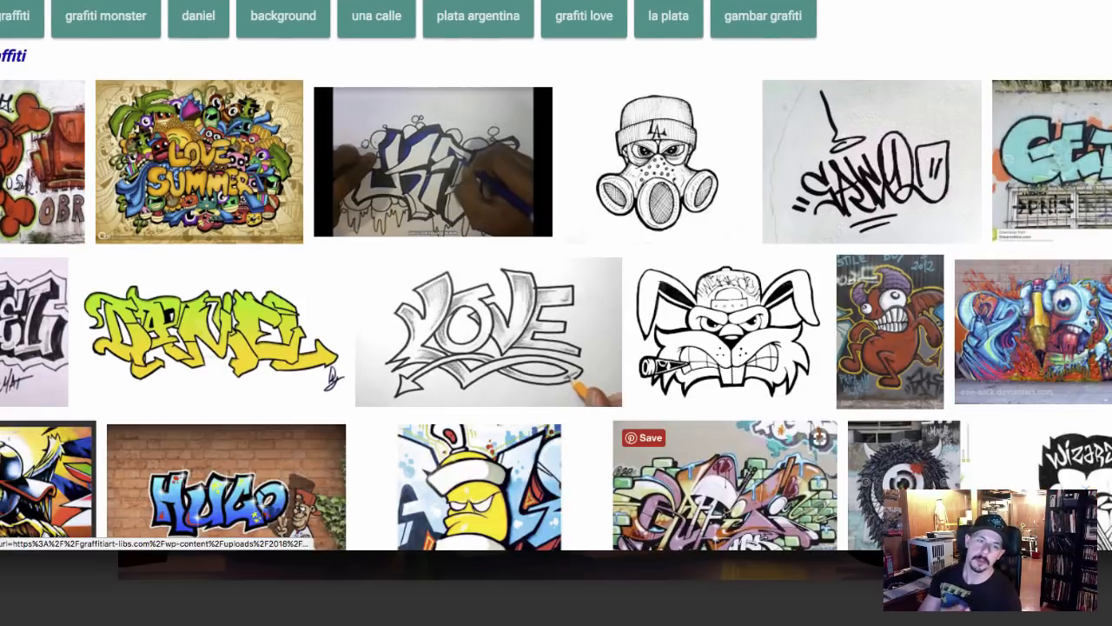
{"action": "type", "text": "grafiti phto"}
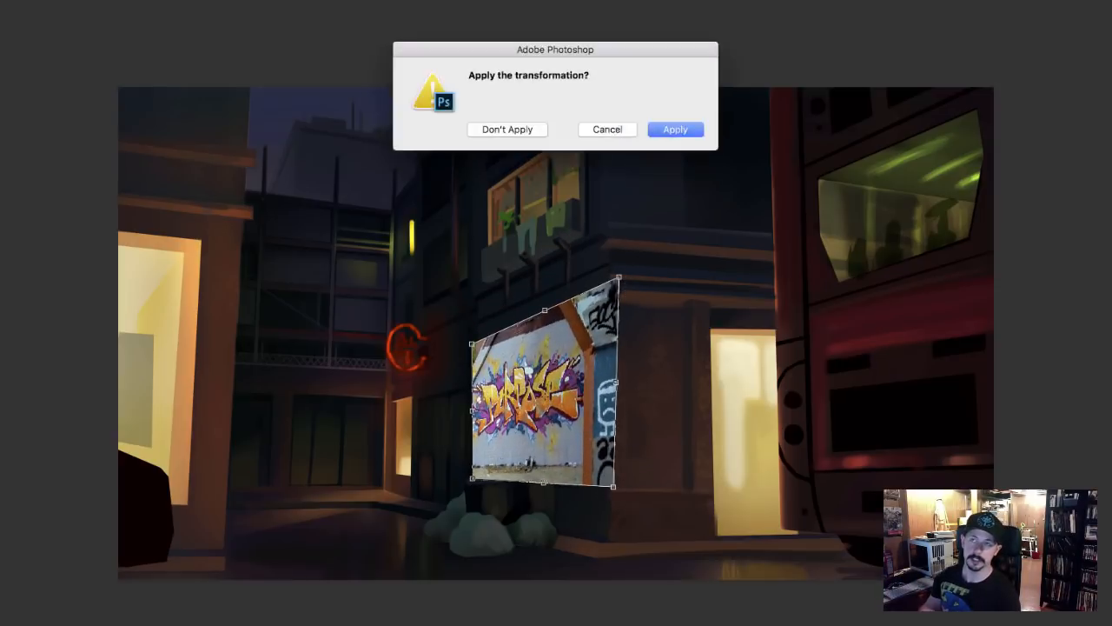
Apply the graffiti photo's perspective fit on the wall and darken it with Levels.
{"action": "left_click", "coordinate": [675, 128]}
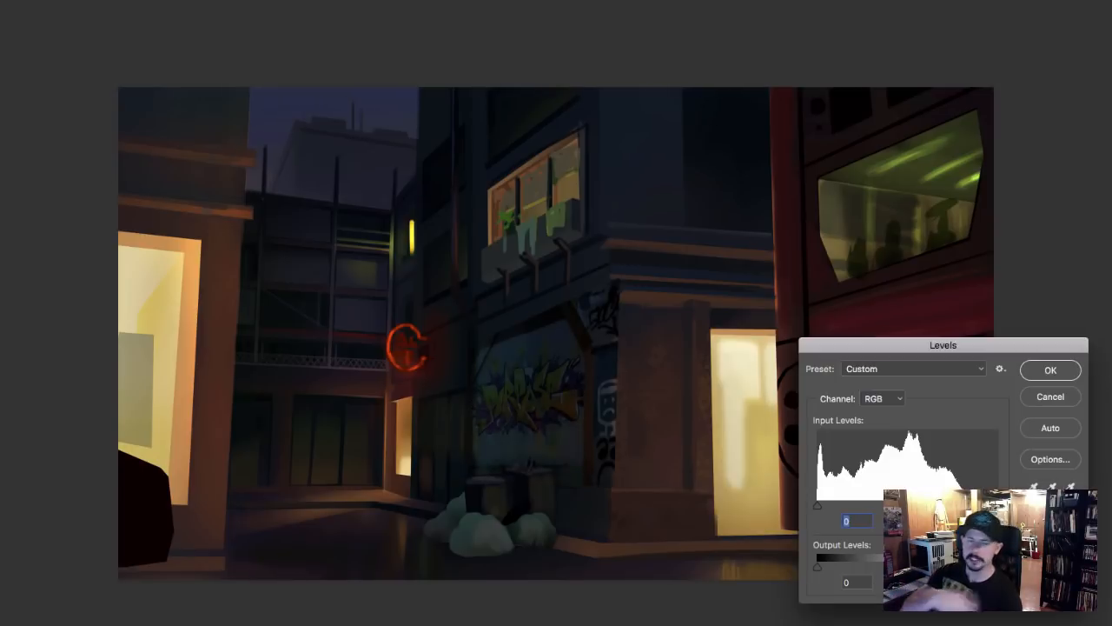
{"action": "left_click", "coordinate": [1050, 370]}
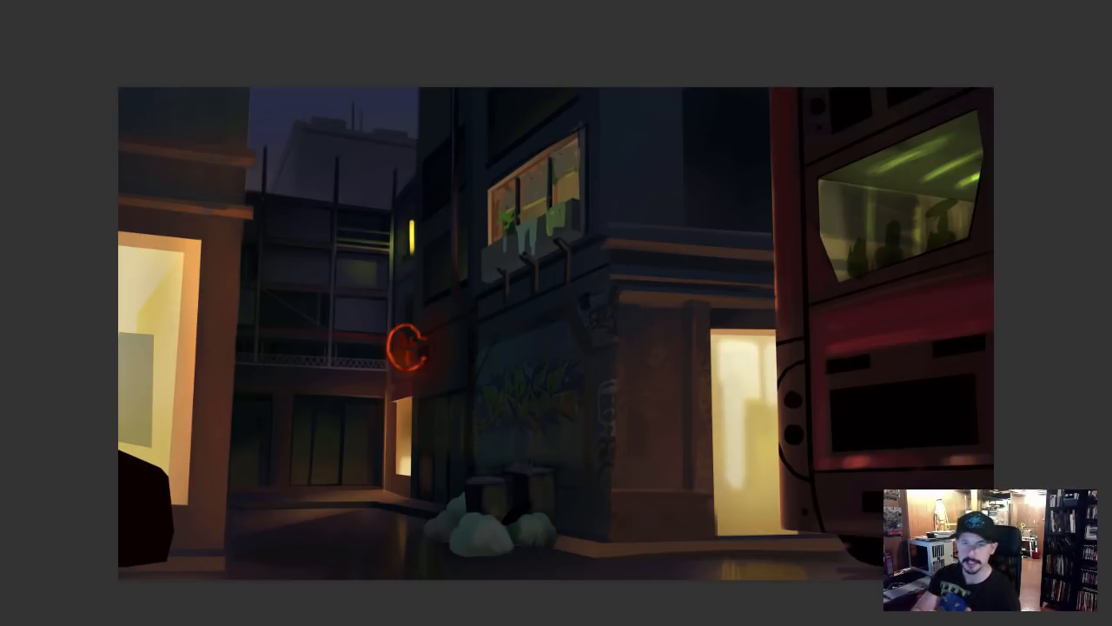